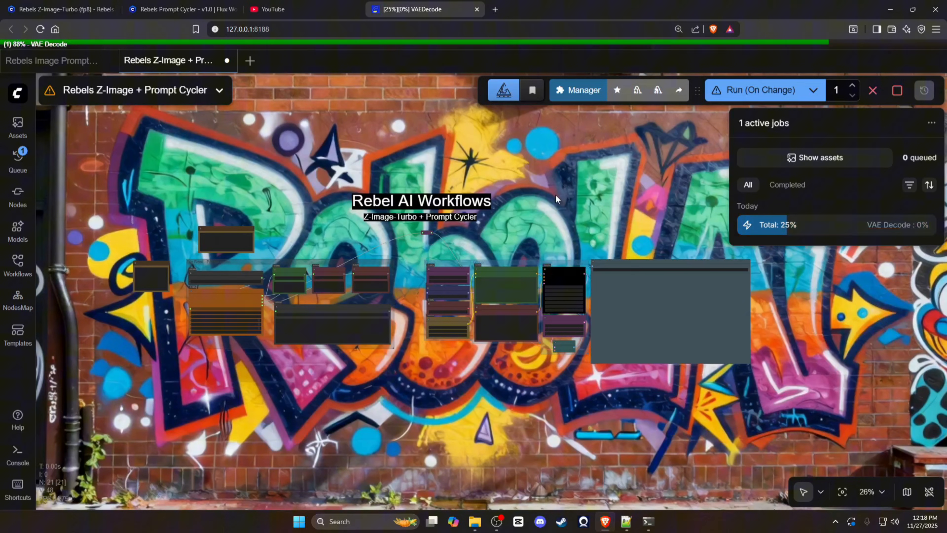
pyautogui.moveTo(539, 191)
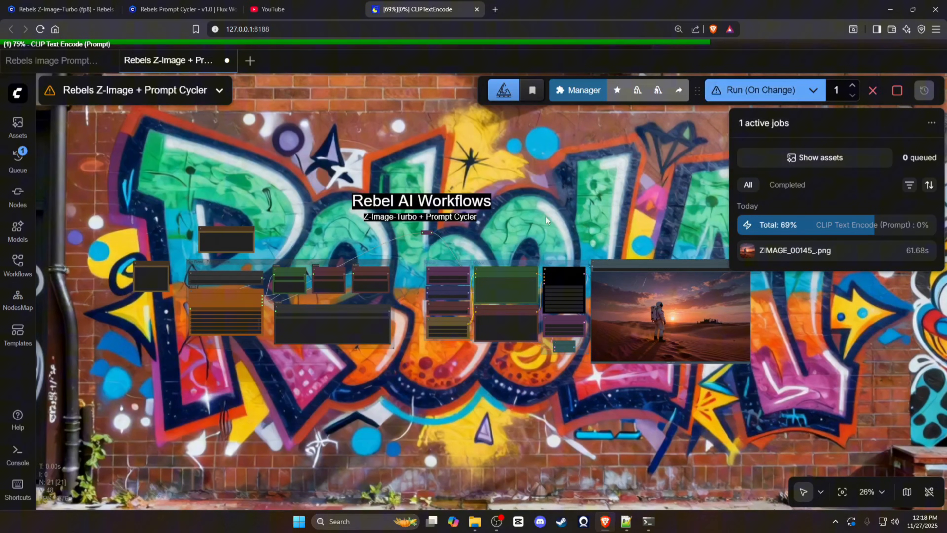
# Step: Scroll to the Documents folder containing myFluxPrompts.txt
pyautogui.scroll(3)
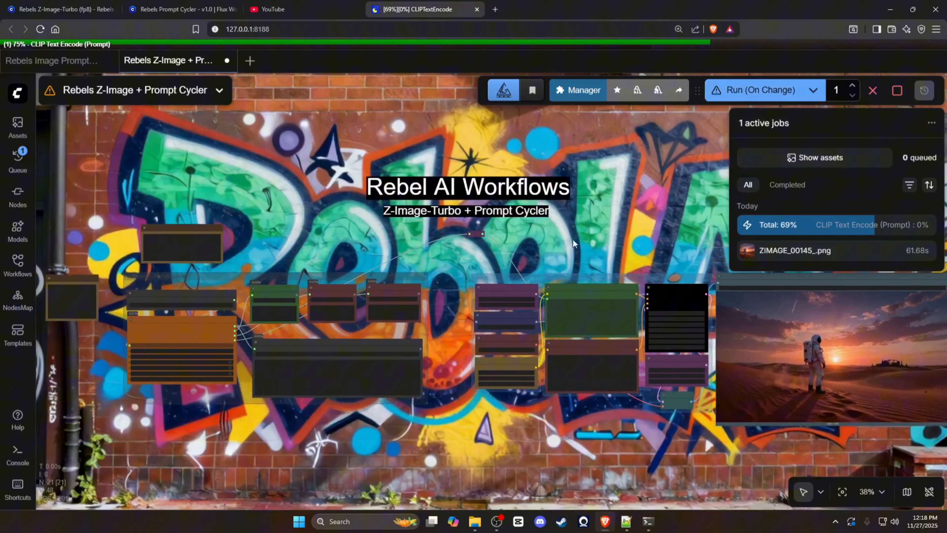
pyautogui.scroll(3)
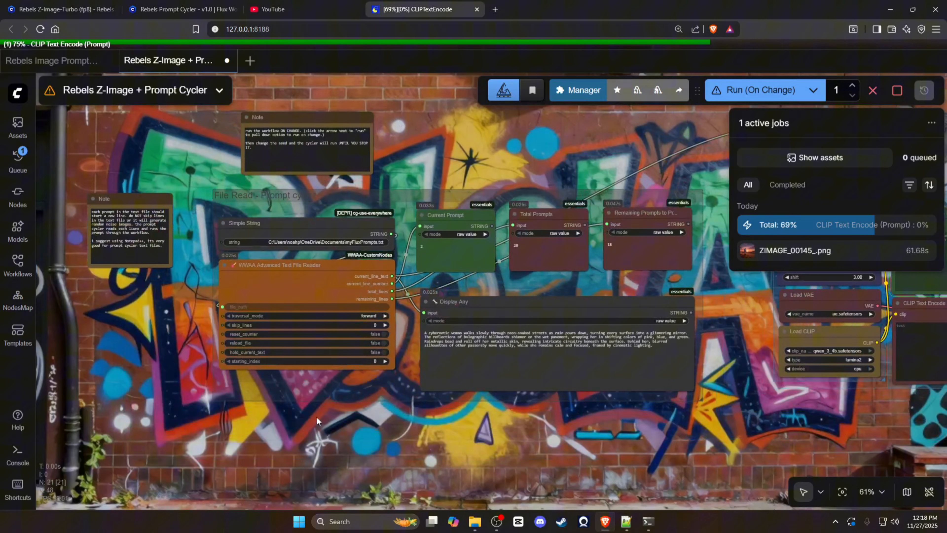
pyautogui.moveTo(425, 140)
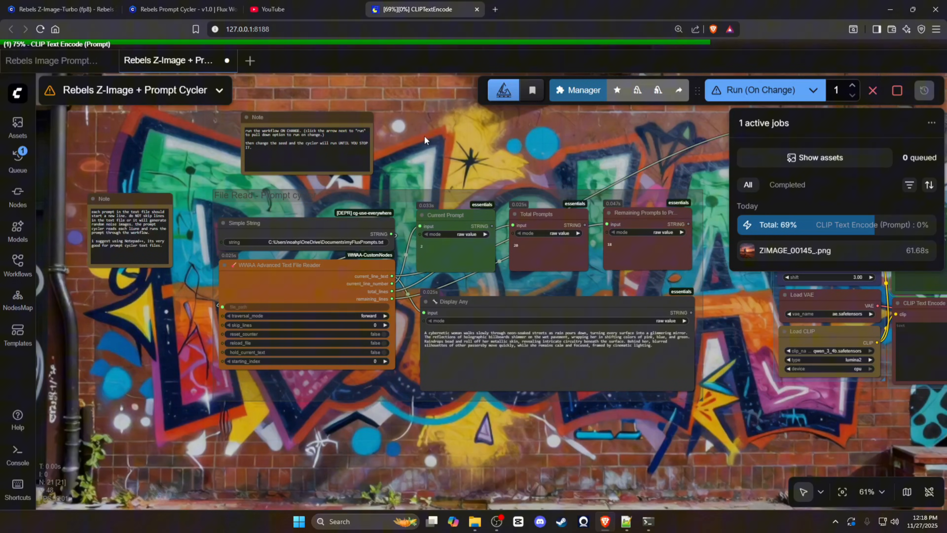
pyautogui.moveTo(258, 217)
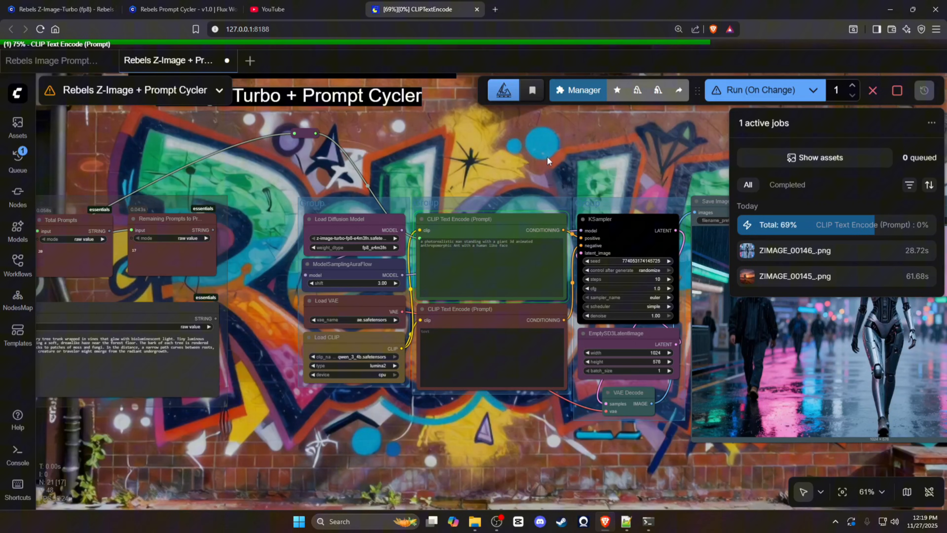
pyautogui.moveTo(409, 160)
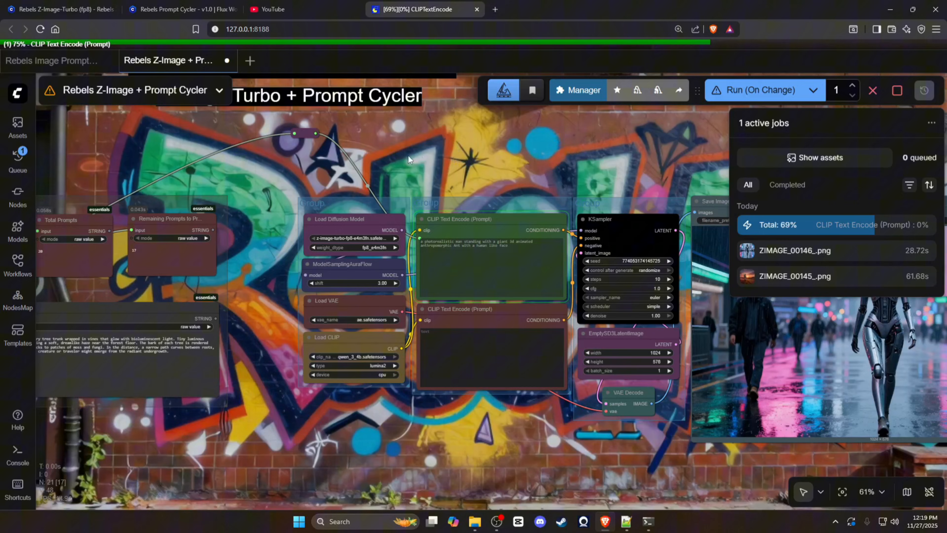
pyautogui.scroll(-3)
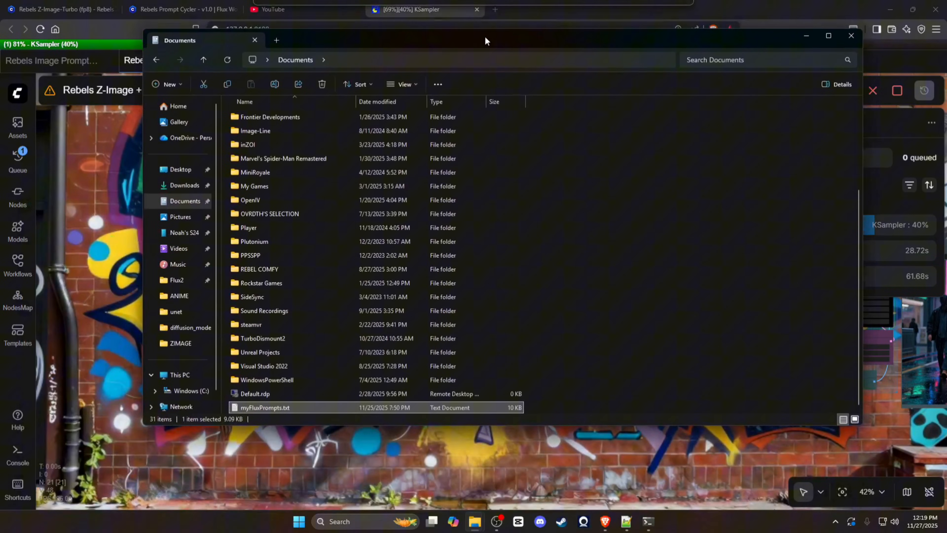
pyautogui.moveTo(626, 522)
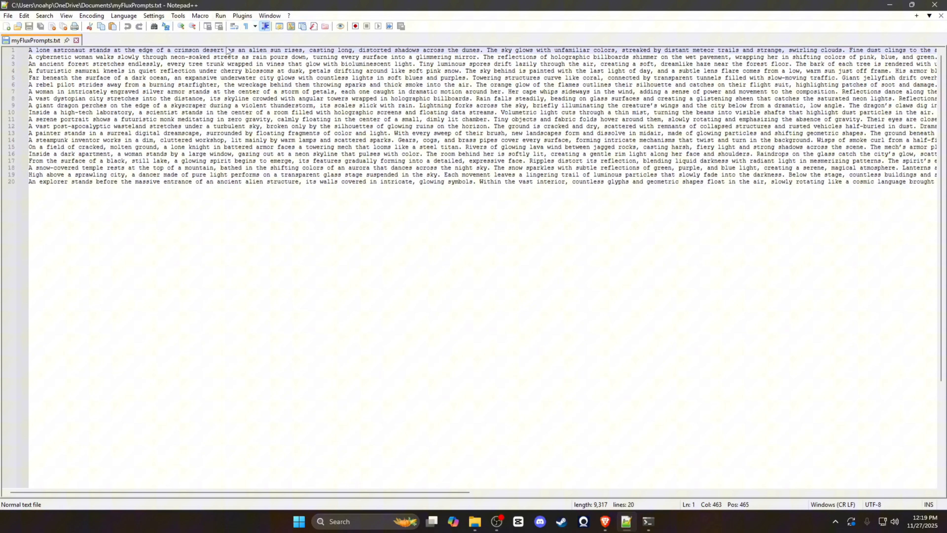
pyautogui.moveTo(321, 205)
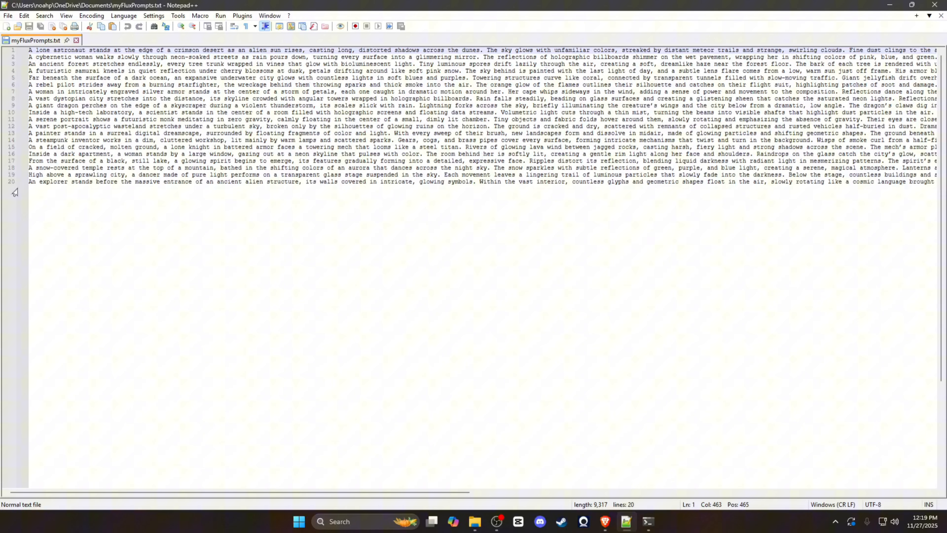
# Step: Scroll horizontally through the 20 long prompt lines of myFluxPrompts.txt
pyautogui.hscroll(3)
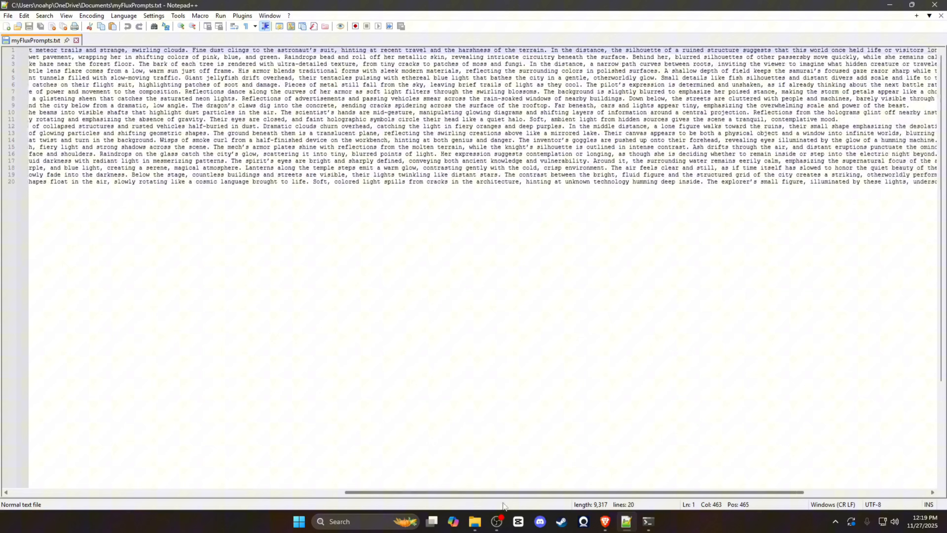
pyautogui.hscroll(-3)
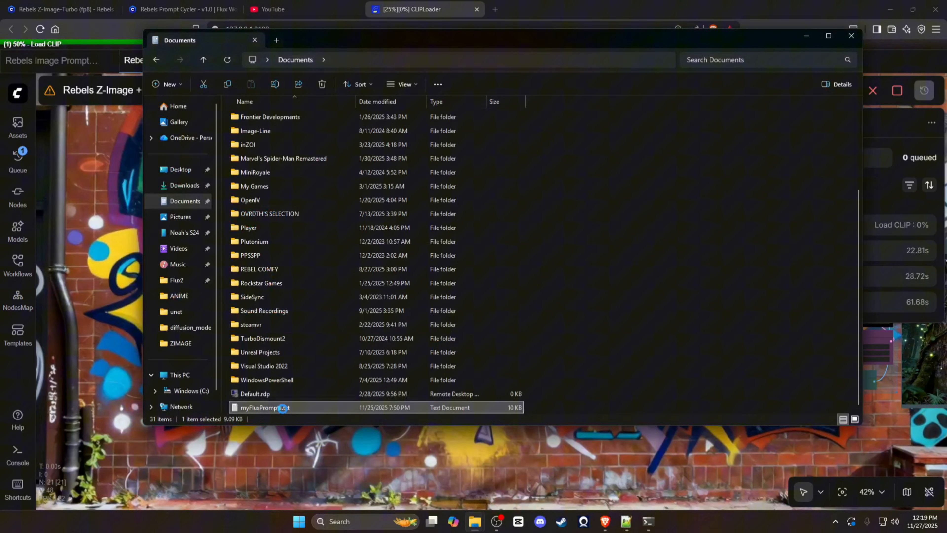
# Step: Bring up the context menu on myFluxPrompts.txt to copy its path
pyautogui.rightClick(266, 407)
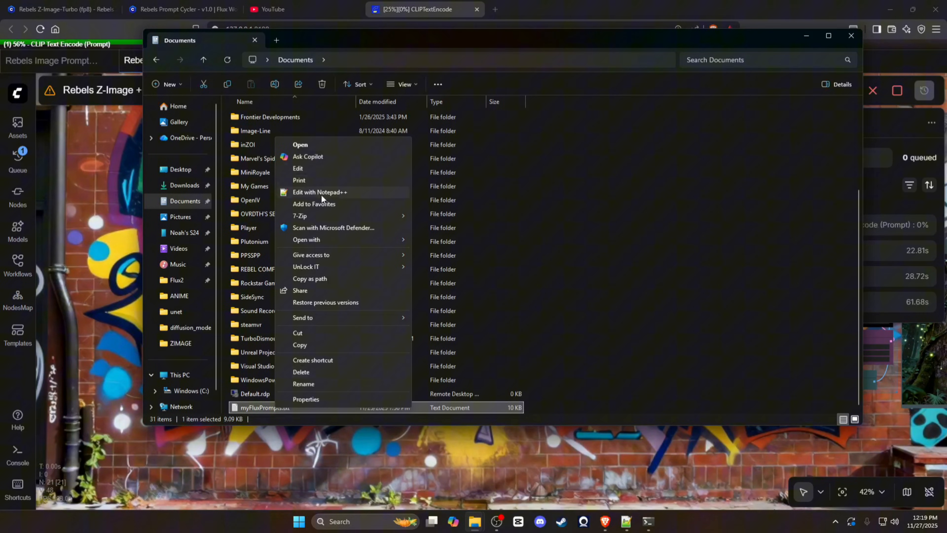
pyautogui.moveTo(321, 283)
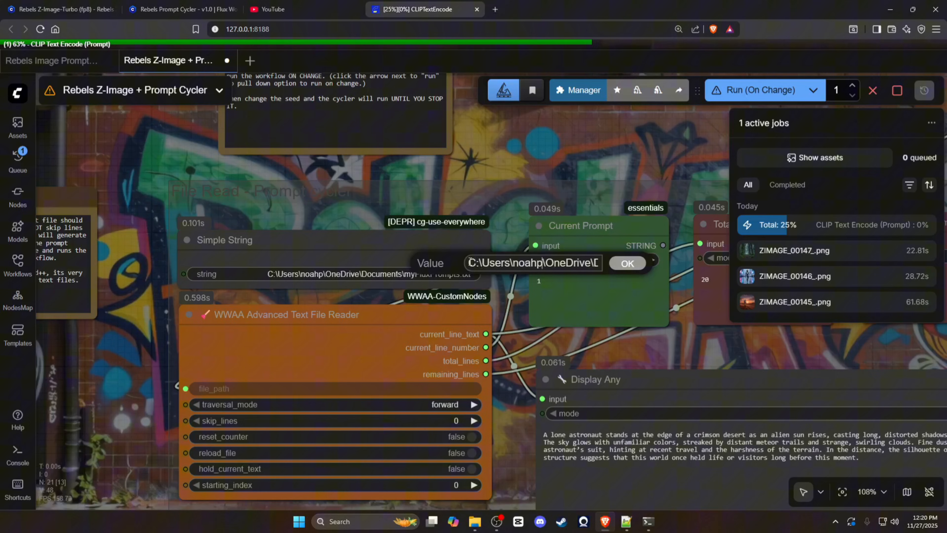
pyautogui.moveTo(471, 262)
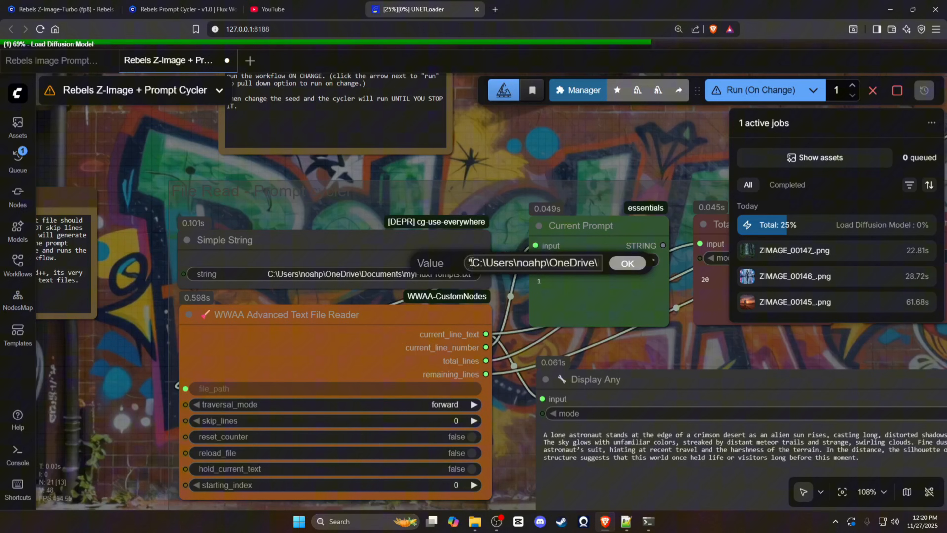
# Step: Confirm the full Documents path to myFluxPrompts.txt as the Simple String value
pyautogui.click(627, 263)
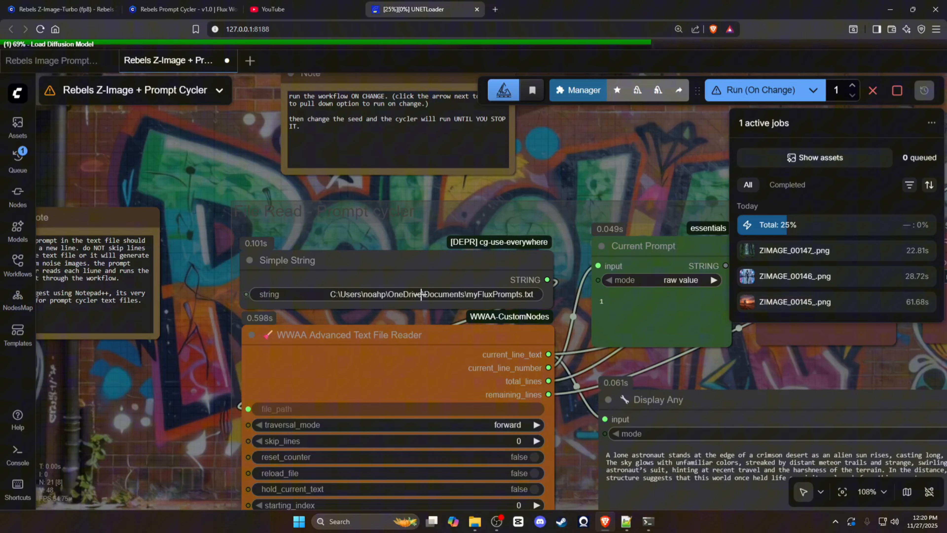
pyautogui.scroll(-3)
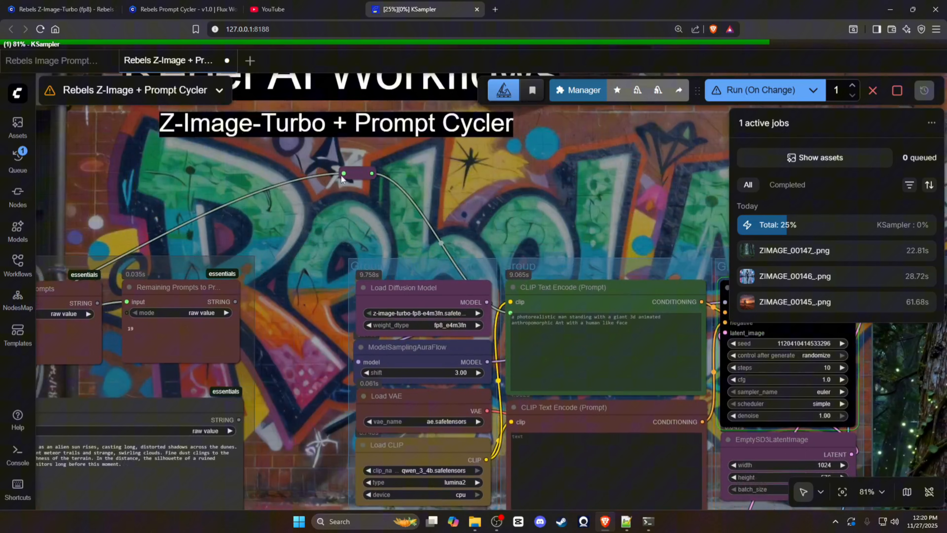
pyautogui.scroll(-3)
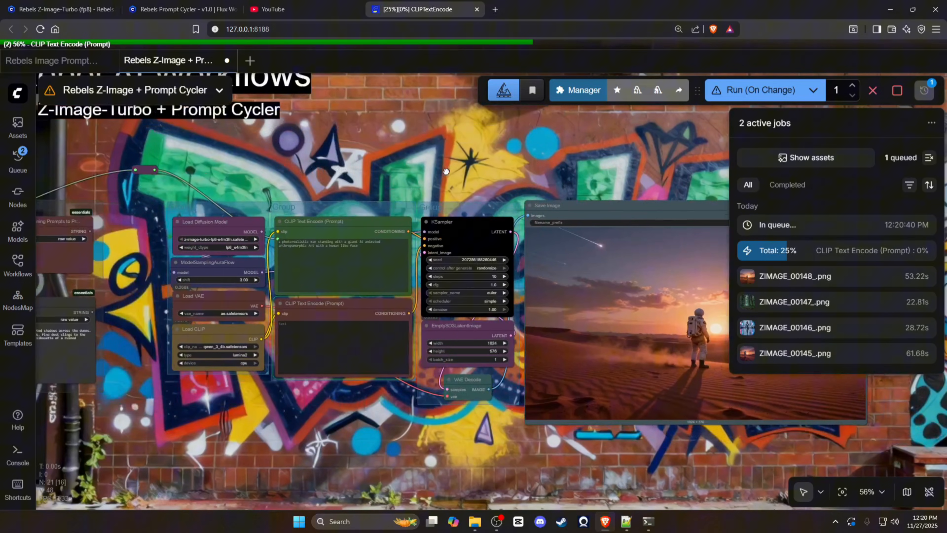
# Step: Switch the Run button mode to Run (On Change)
pyautogui.click(813, 90)
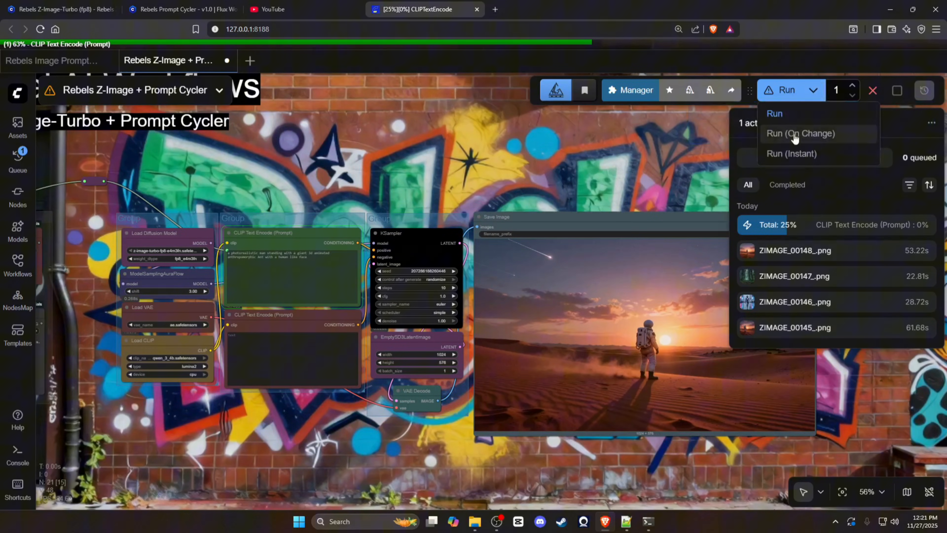
pyautogui.click(800, 134)
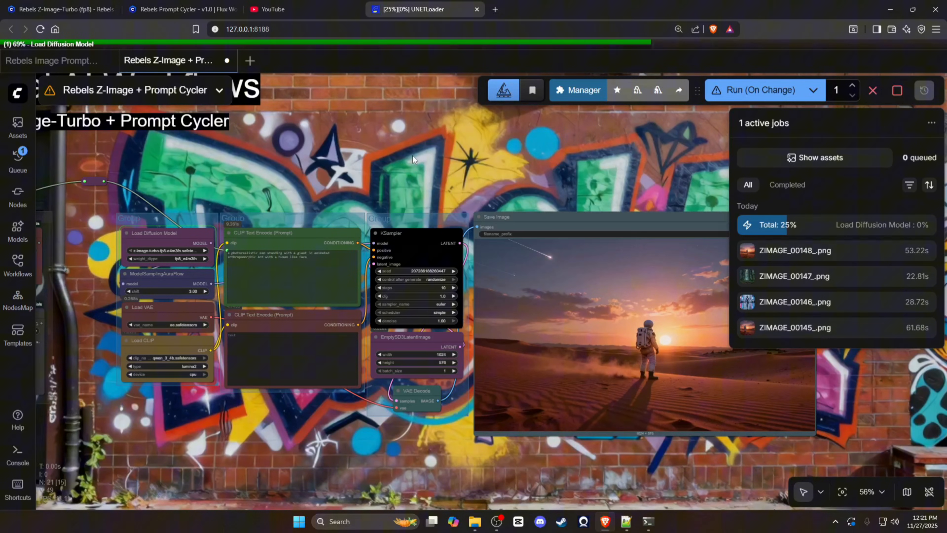
pyautogui.moveTo(147, 194)
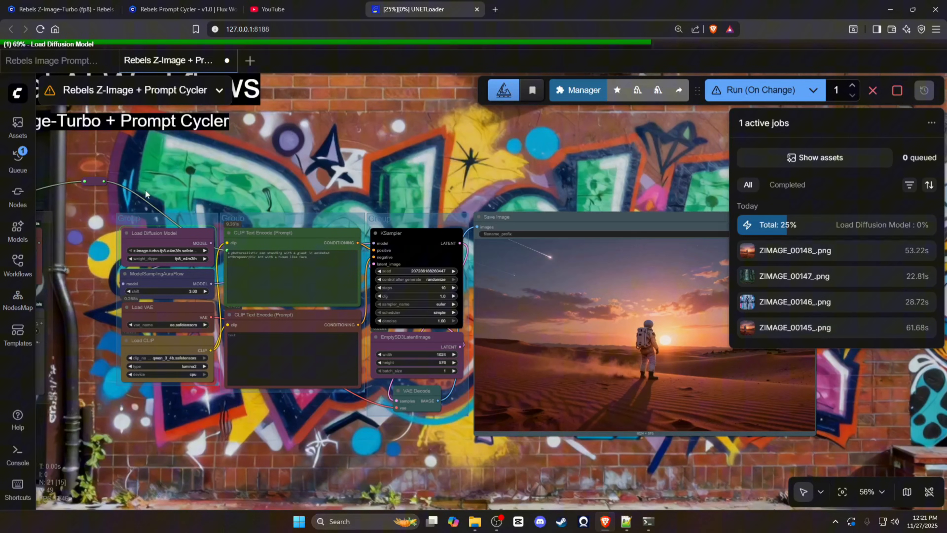
pyautogui.moveTo(343, 162)
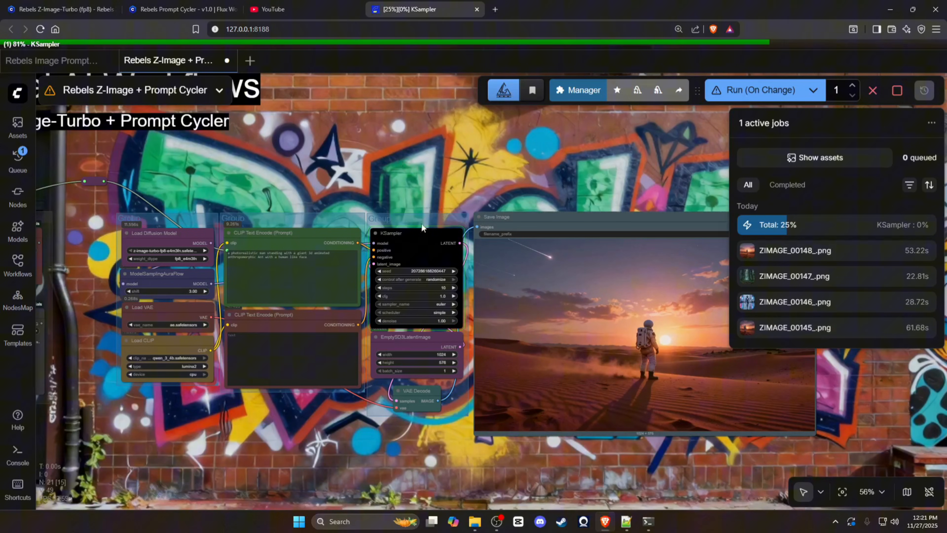
pyautogui.moveTo(527, 162)
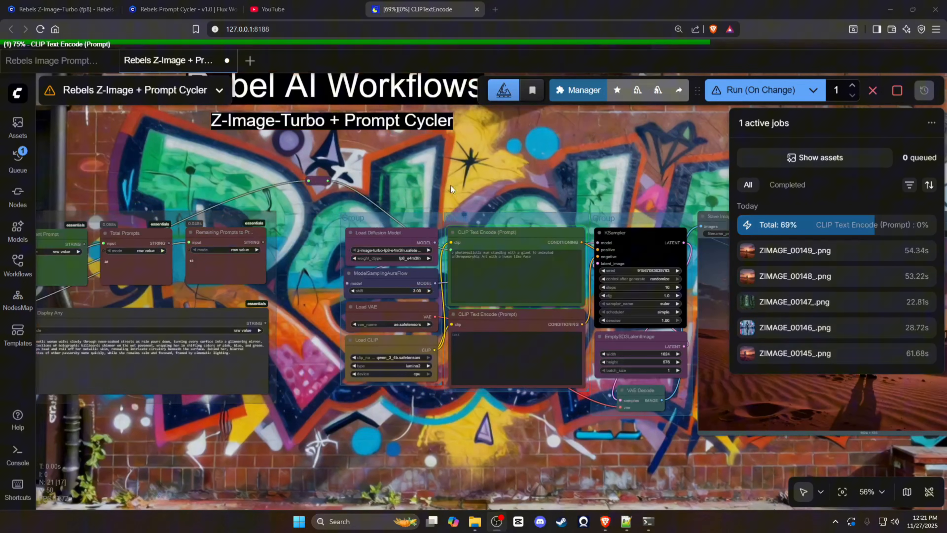
pyautogui.scroll(-3)
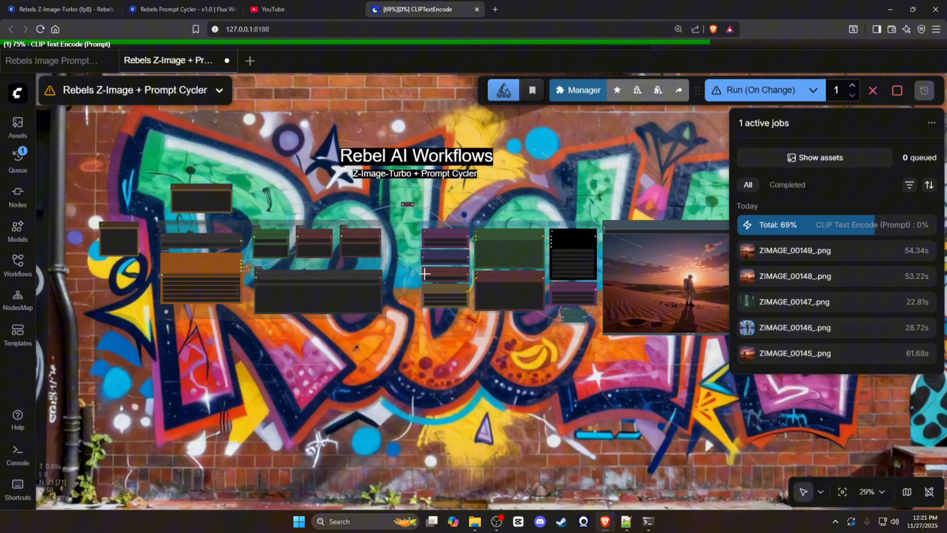
pyautogui.moveTo(555, 201)
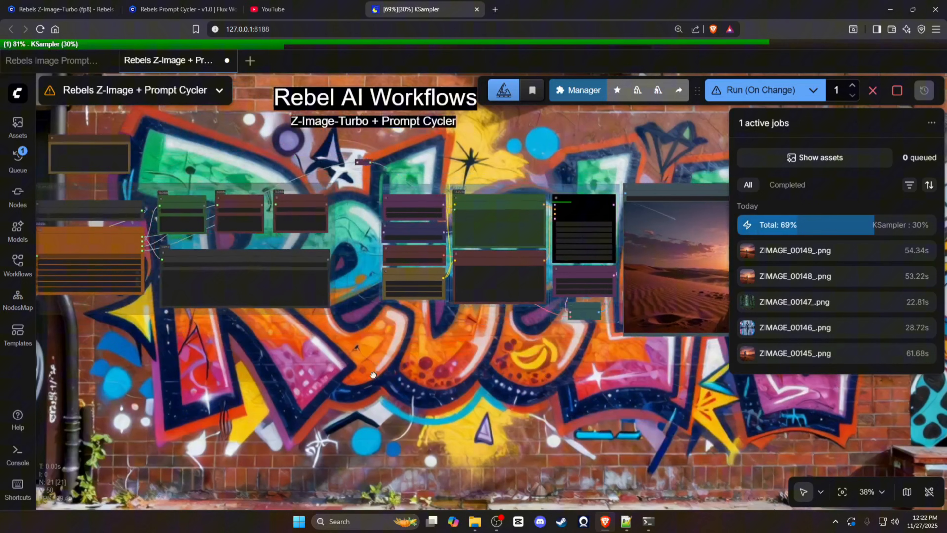
pyautogui.scroll(-3)
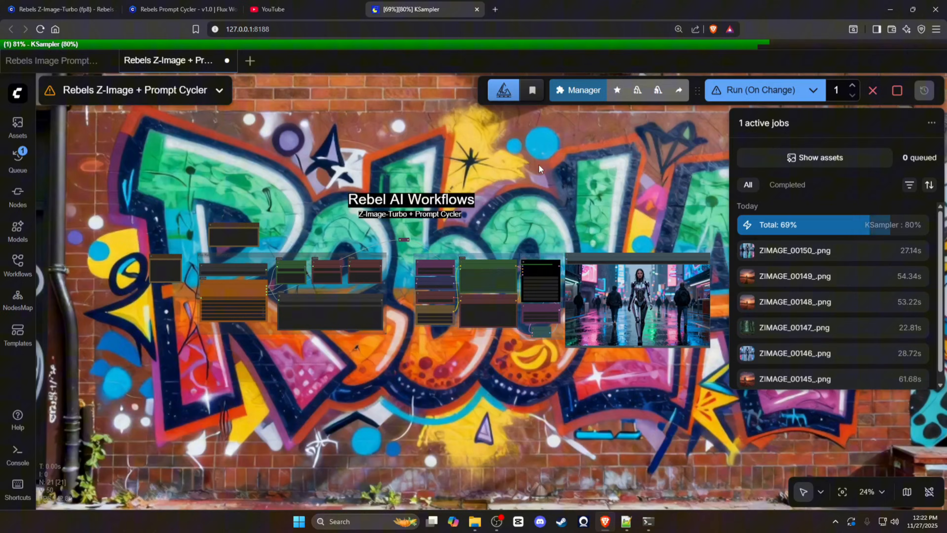
# Step: View the Rebels Z-Image-Turbo (fp8) Civitai tab, then the Flux Prompt Cycler tab
pyautogui.click(181, 9)
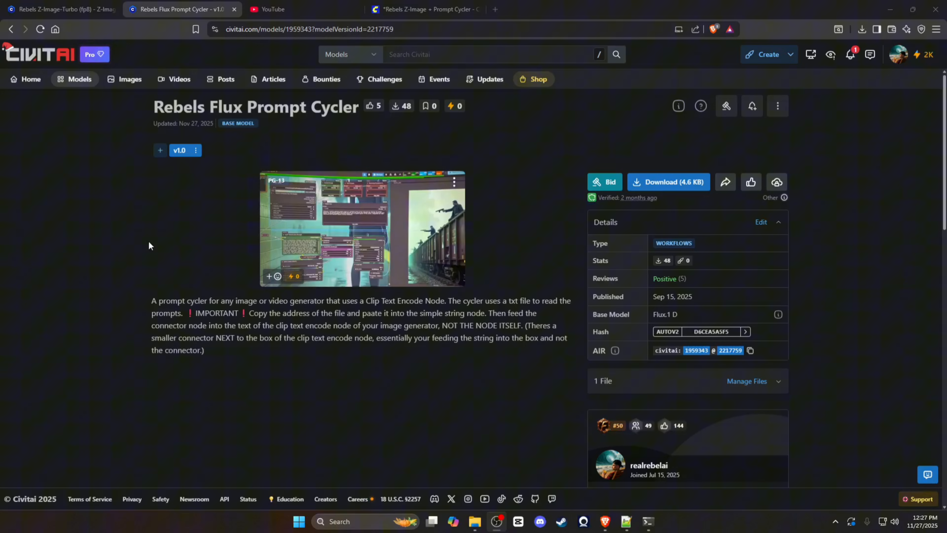
pyautogui.click(58, 9)
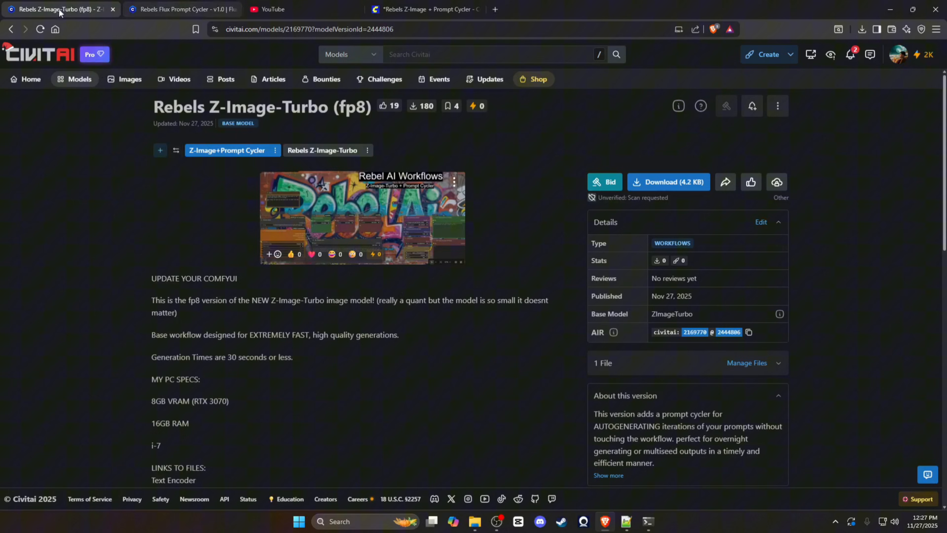
pyautogui.moveTo(197, 138)
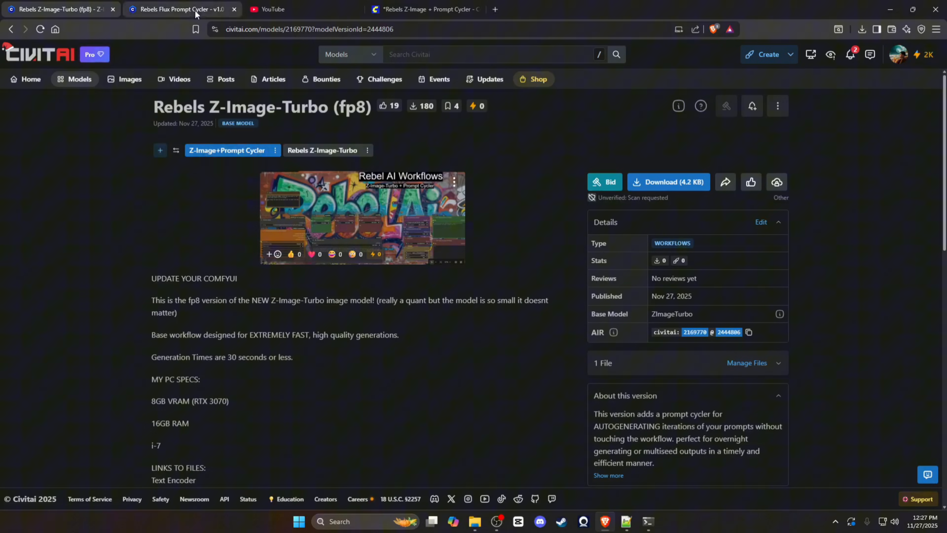
pyautogui.click(178, 9)
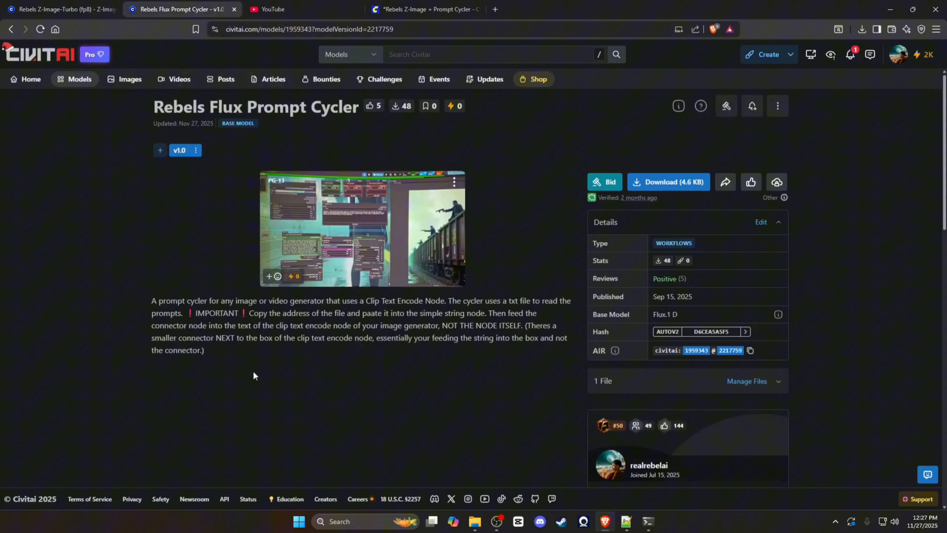
pyautogui.moveTo(184, 188)
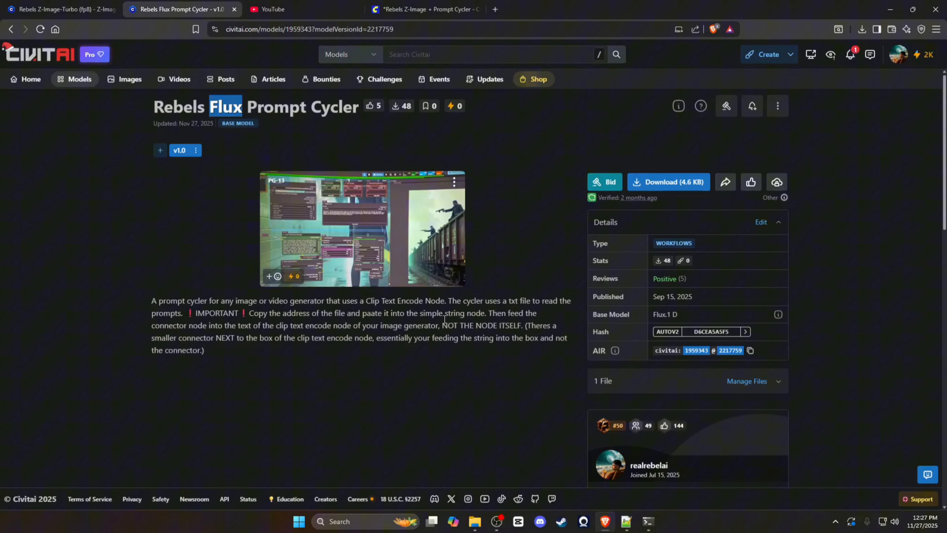
pyautogui.moveTo(426, 9)
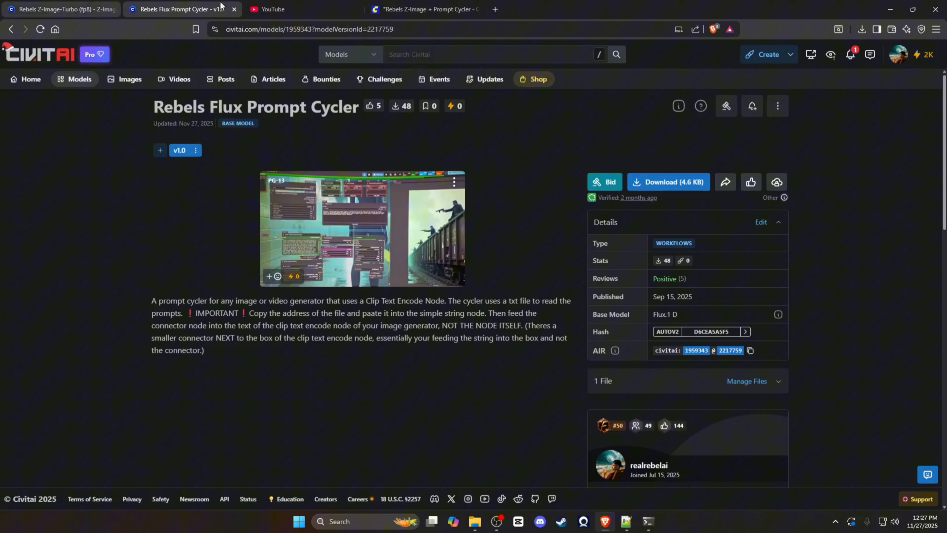
pyautogui.click(422, 9)
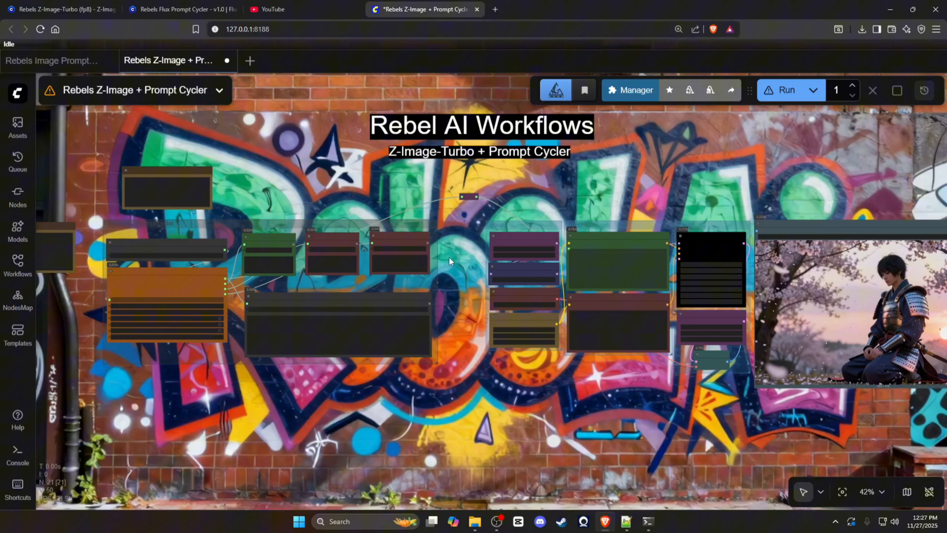
pyautogui.moveTo(261, 132)
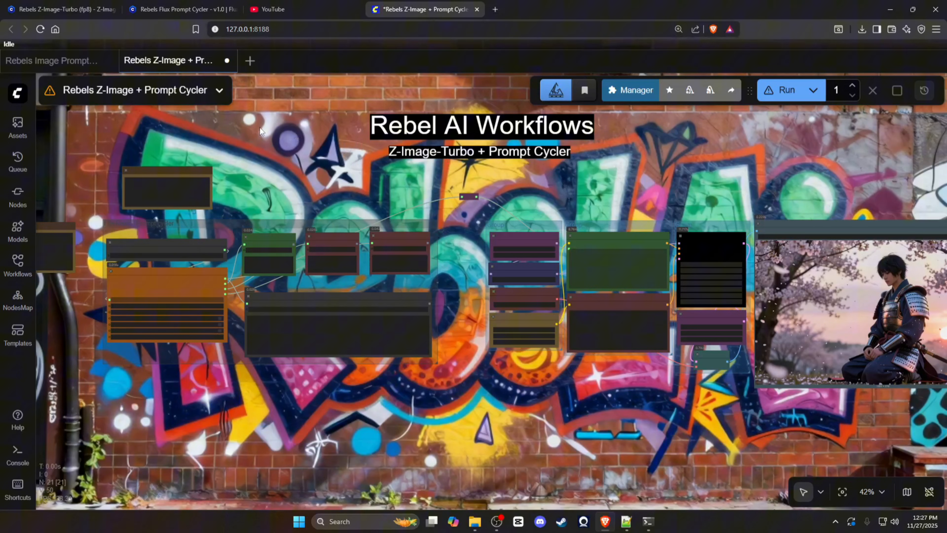
pyautogui.scroll(-3)
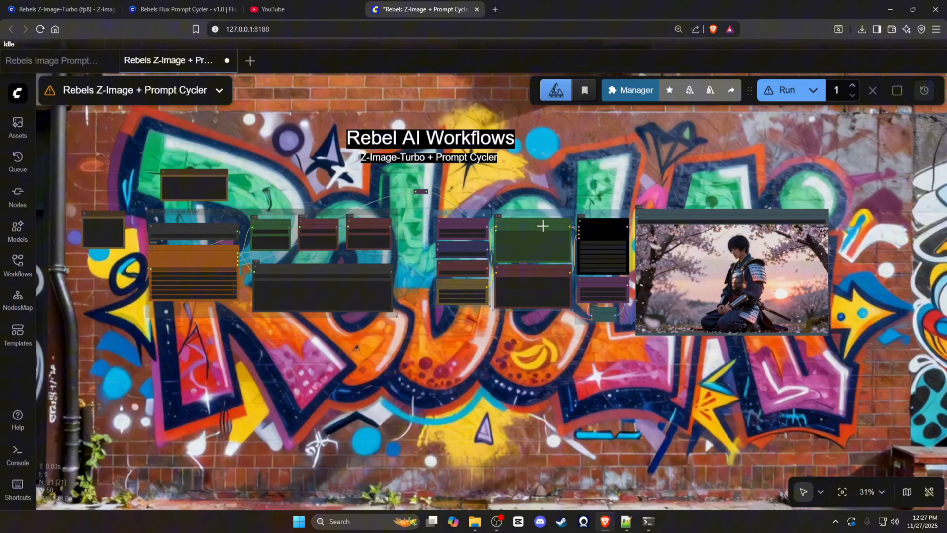
pyautogui.moveTo(411, 347)
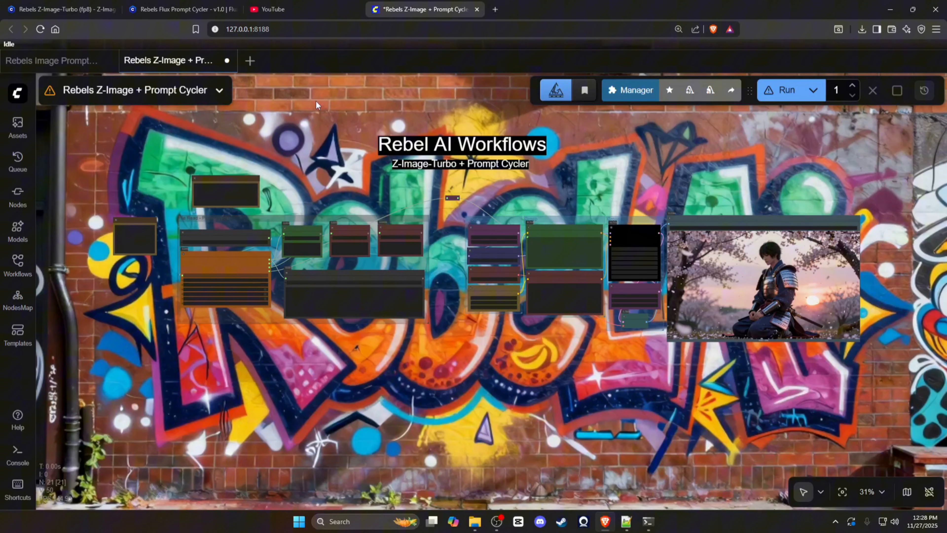
pyautogui.moveTo(335, 125)
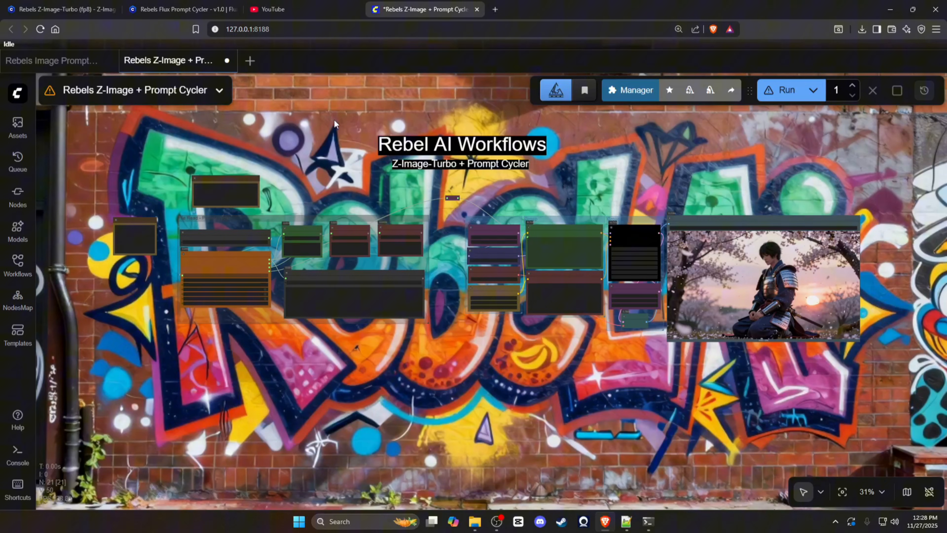
pyautogui.moveTo(727, 404)
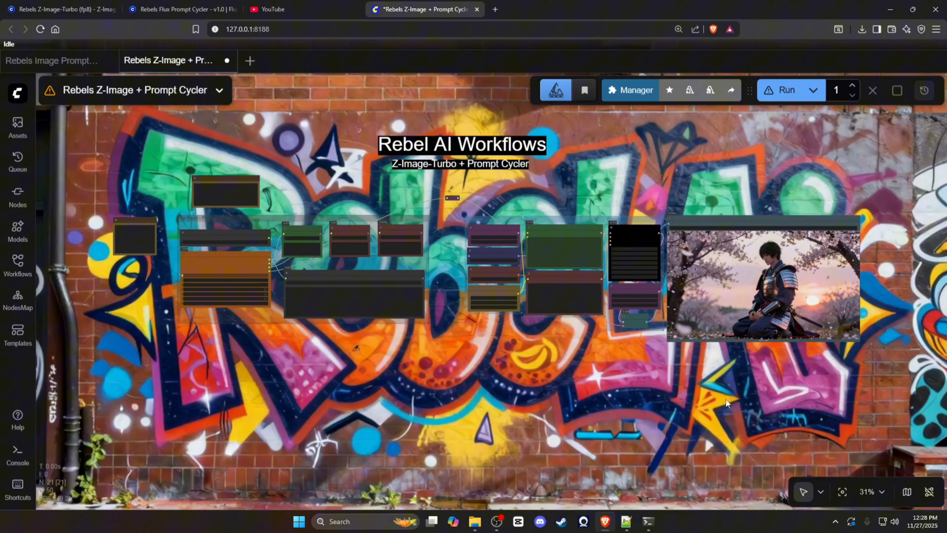
pyautogui.moveTo(674, 129)
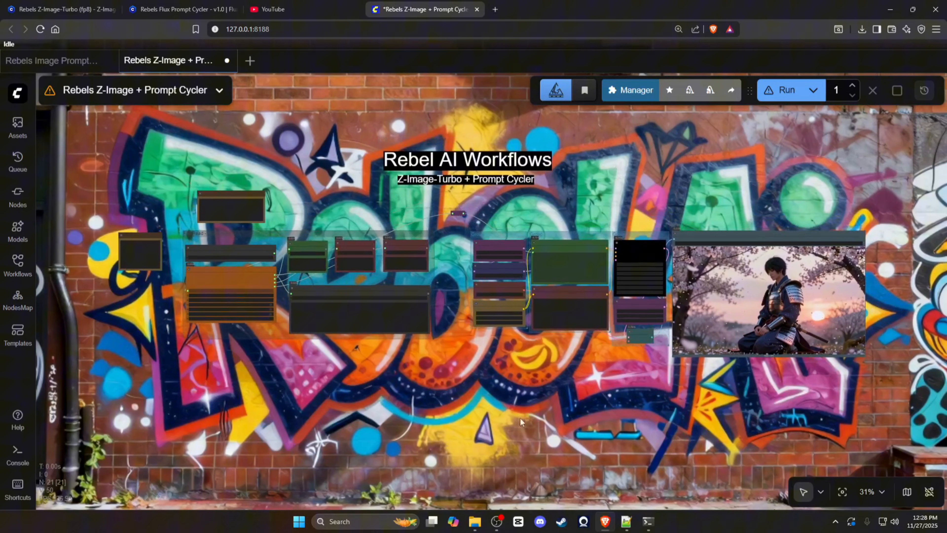
pyautogui.moveTo(334, 155)
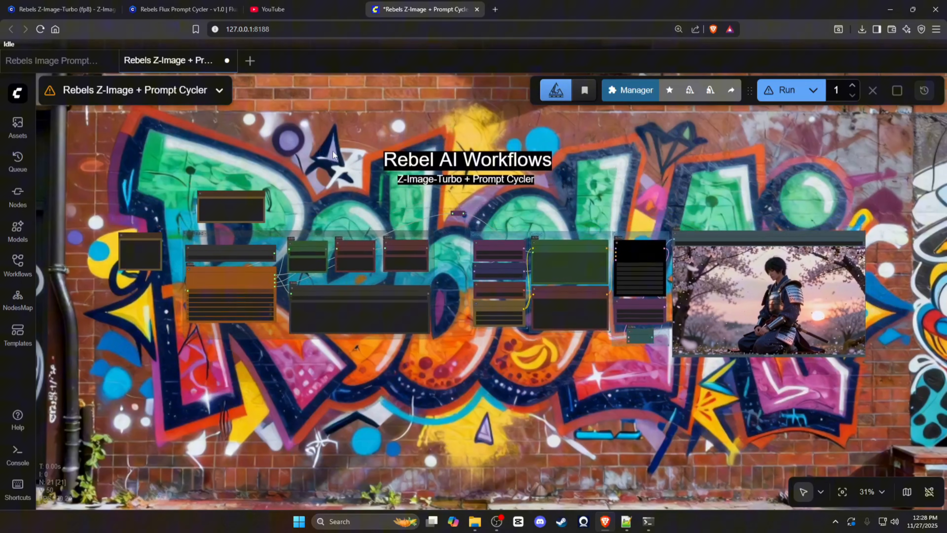
pyautogui.scroll(3)
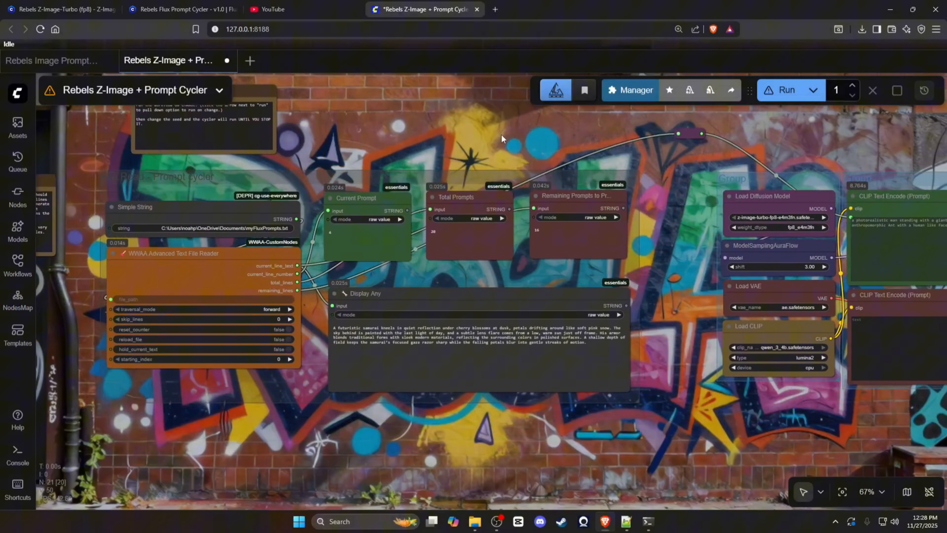
pyautogui.scroll(-3)
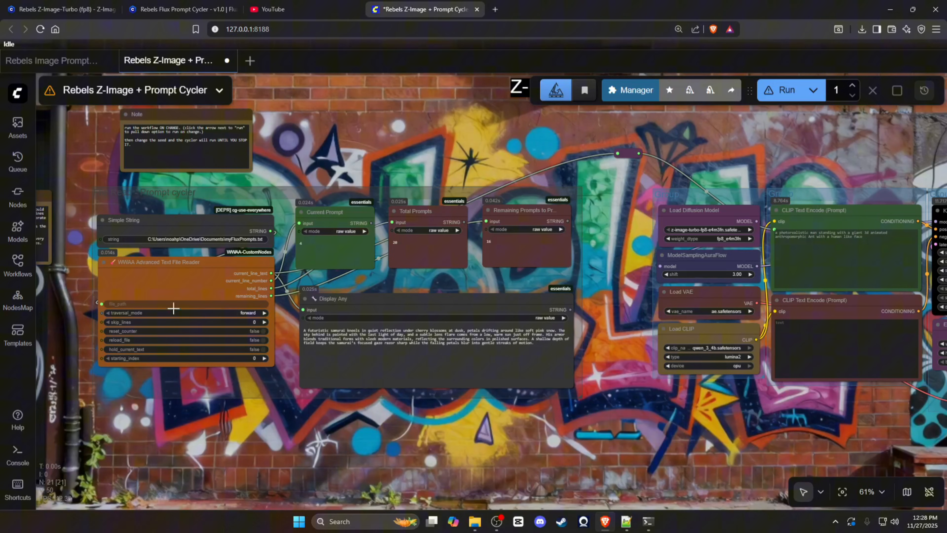
pyautogui.moveTo(100, 340)
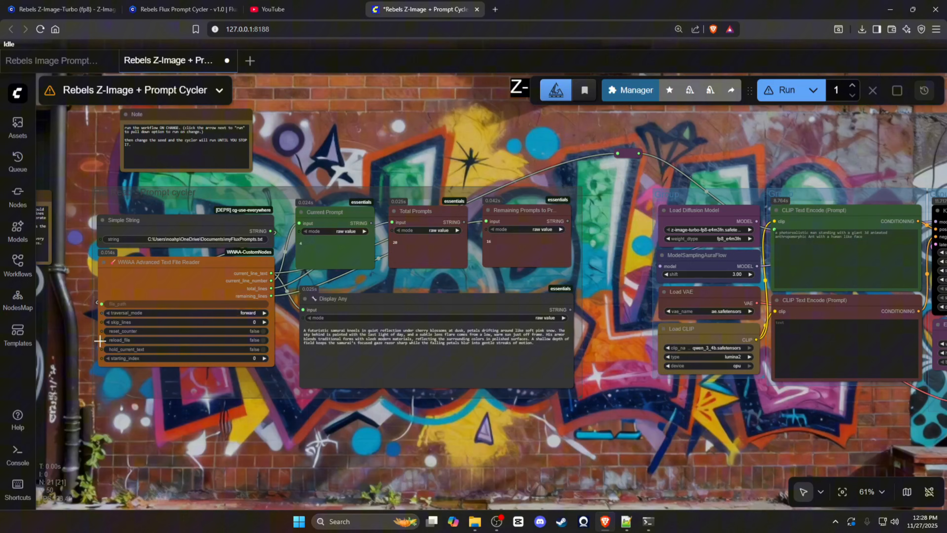
pyautogui.scroll(3)
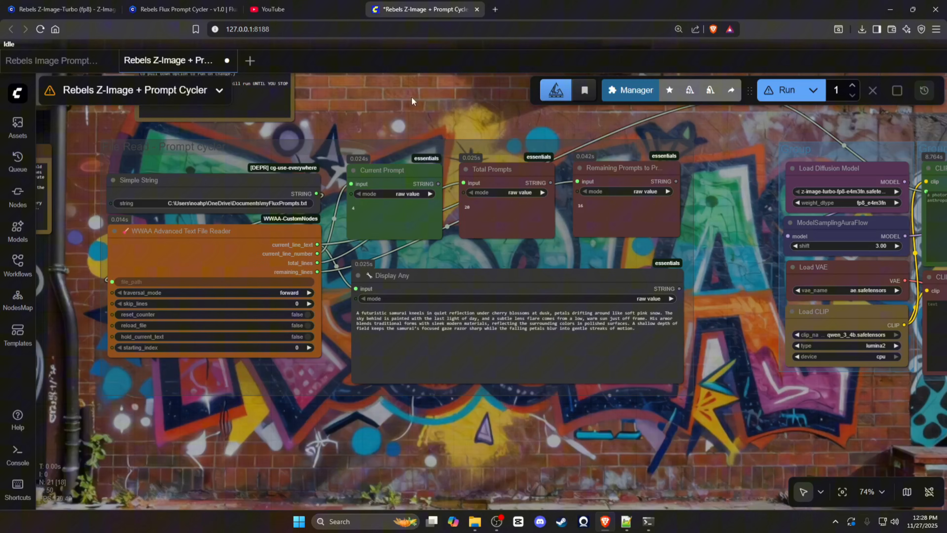
pyautogui.moveTo(584, 90)
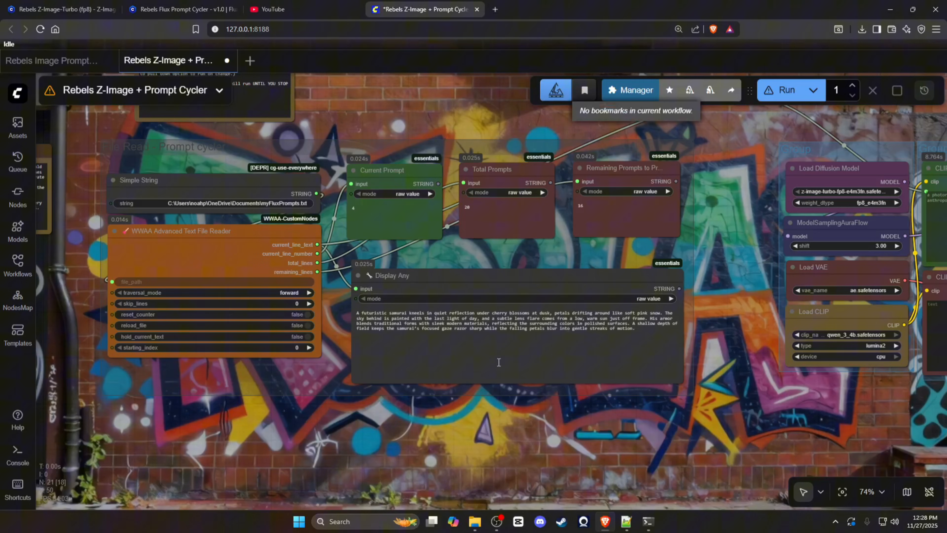
pyautogui.scroll(-3)
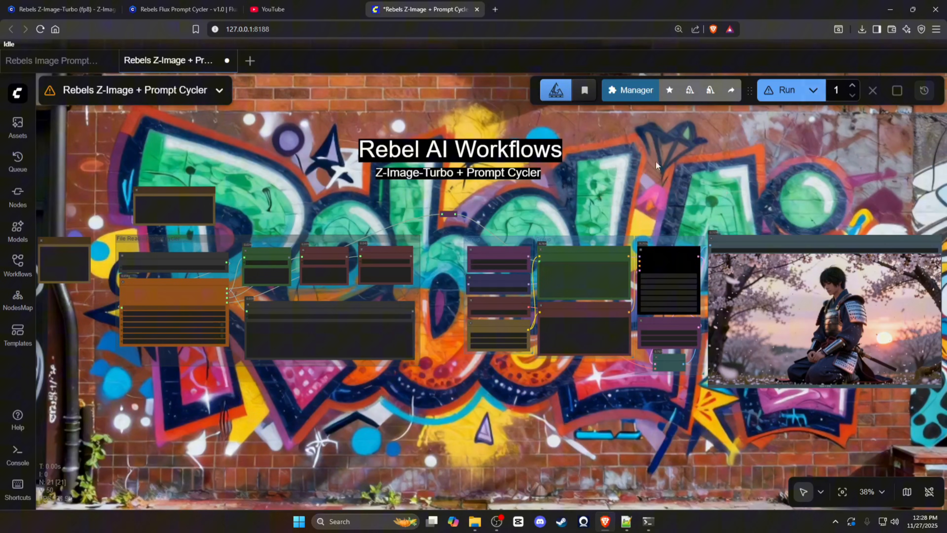
# Step: Set the workflow's run mode to Run (On Change)
pyautogui.click(813, 89)
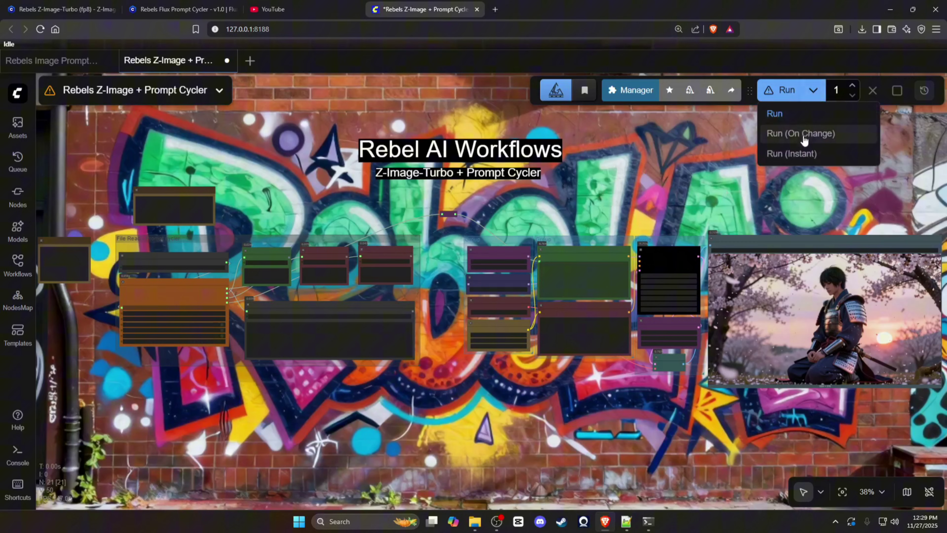
pyautogui.moveTo(802, 134)
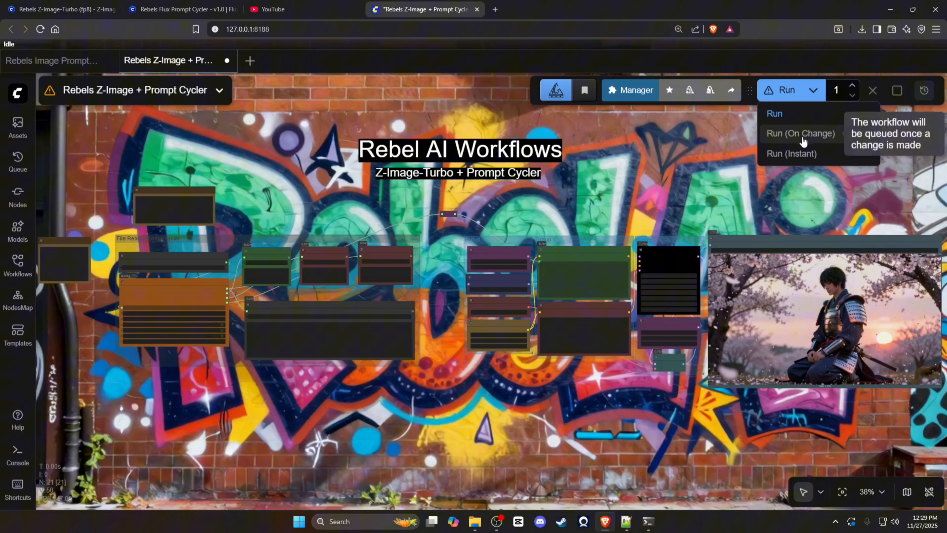
pyautogui.click(801, 133)
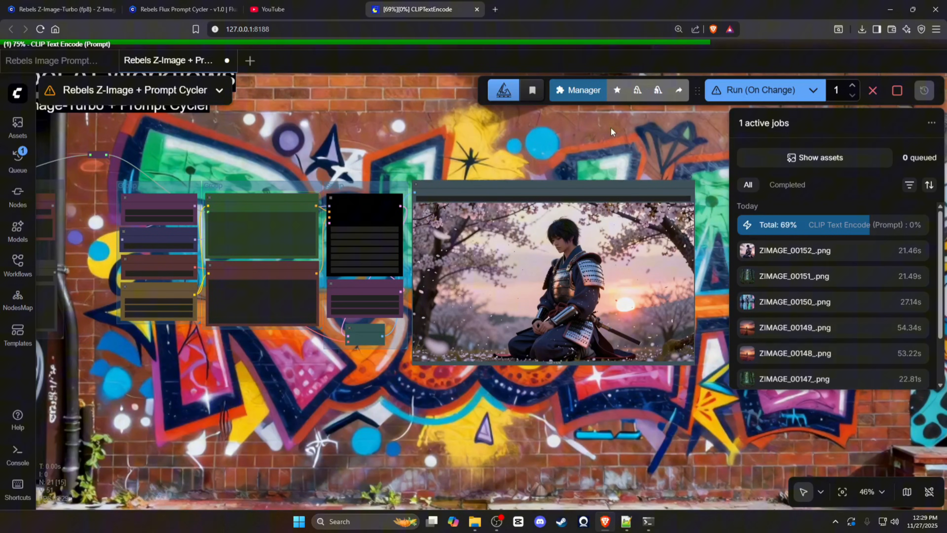
pyautogui.moveTo(592, 133)
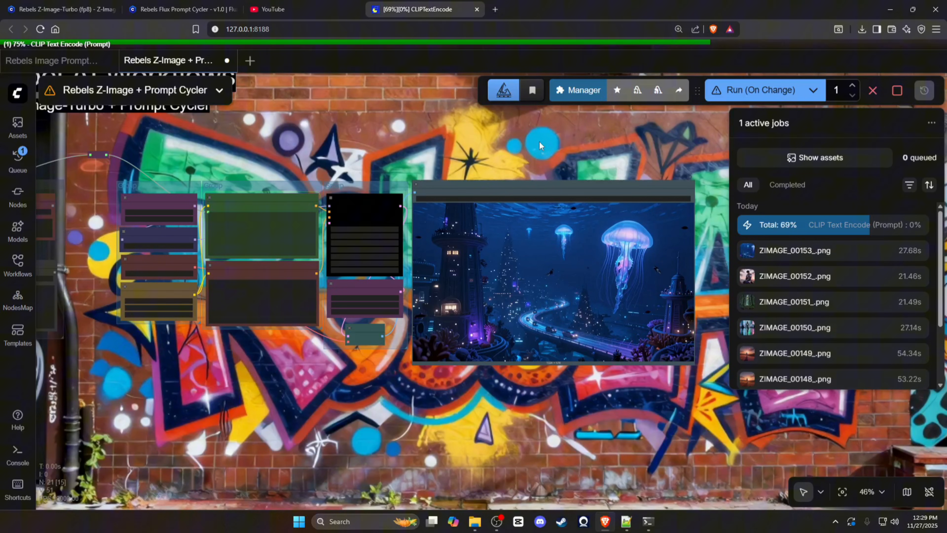
pyautogui.moveTo(555, 136)
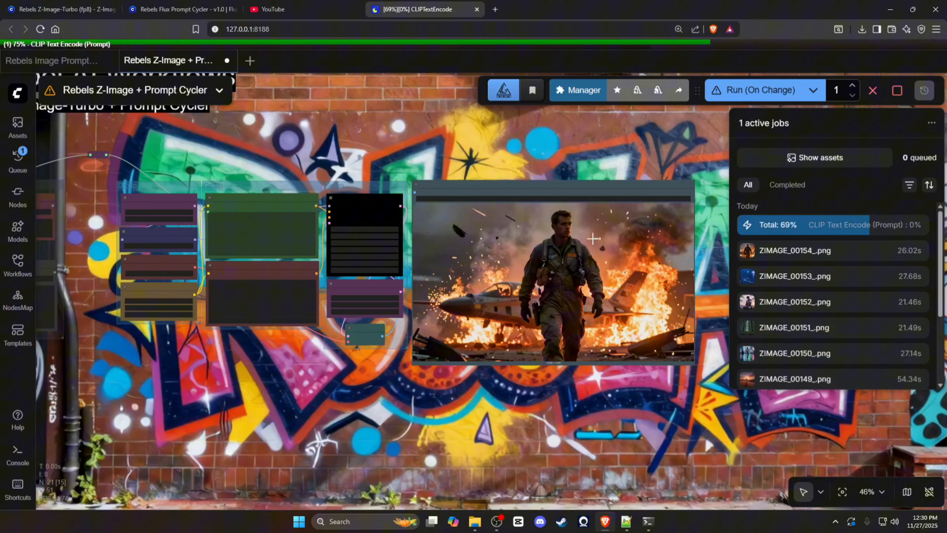
pyautogui.moveTo(593, 230)
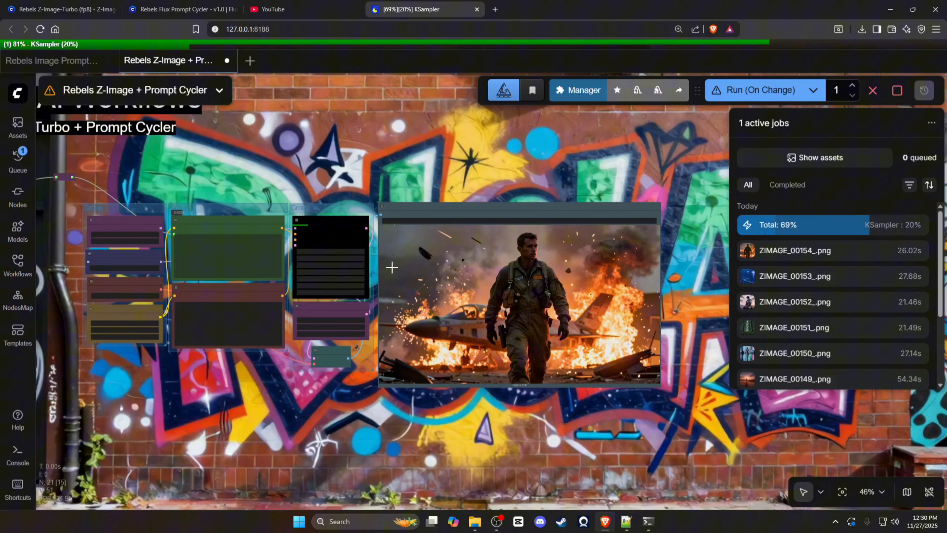
pyautogui.moveTo(426, 156)
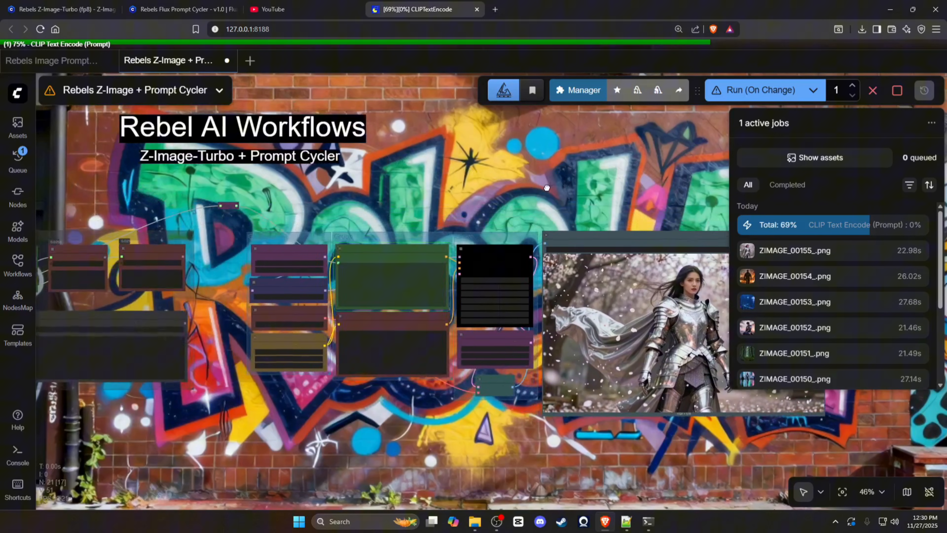
pyautogui.scroll(3)
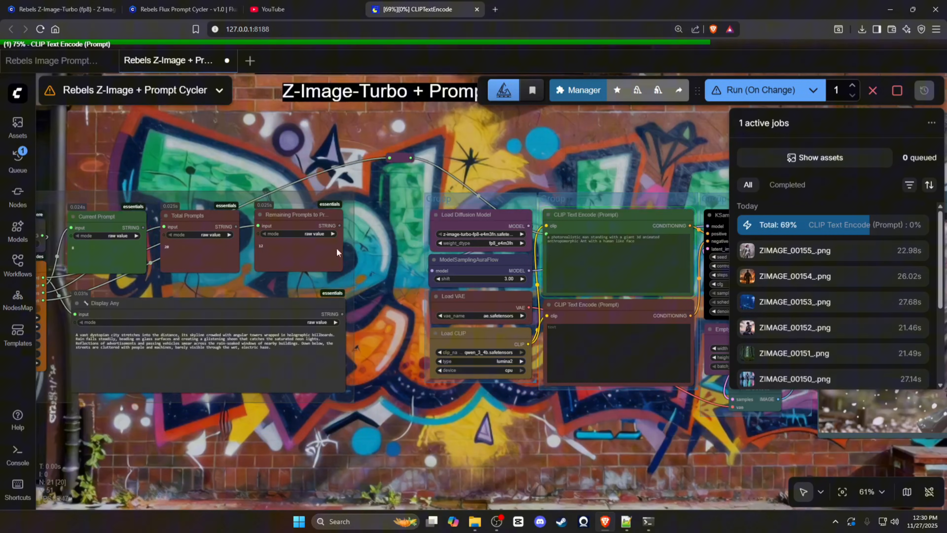
pyautogui.moveTo(514, 198)
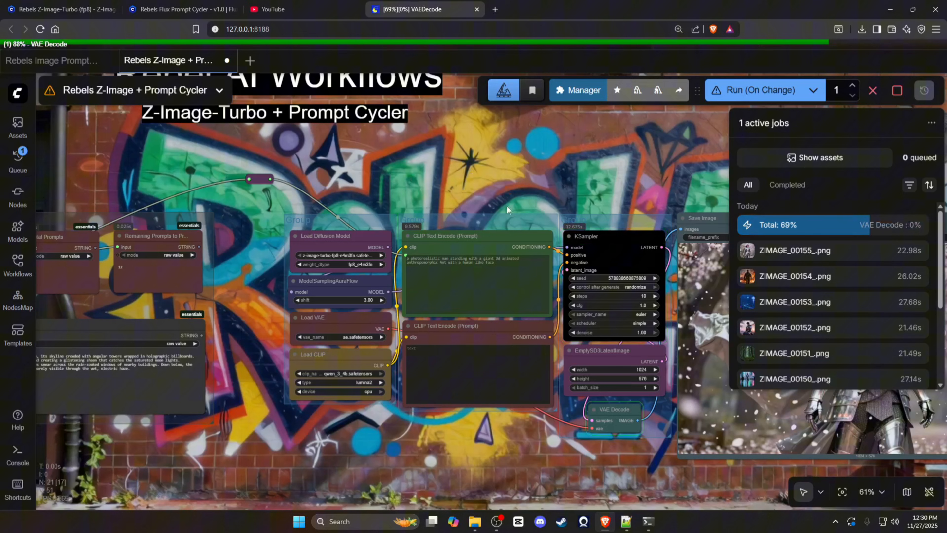
pyautogui.click(627, 521)
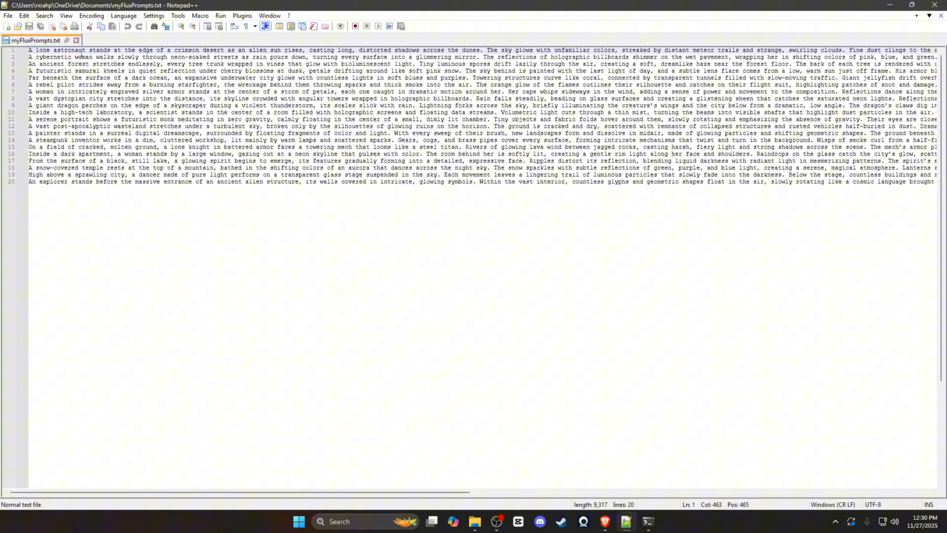
pyautogui.moveTo(536, 48)
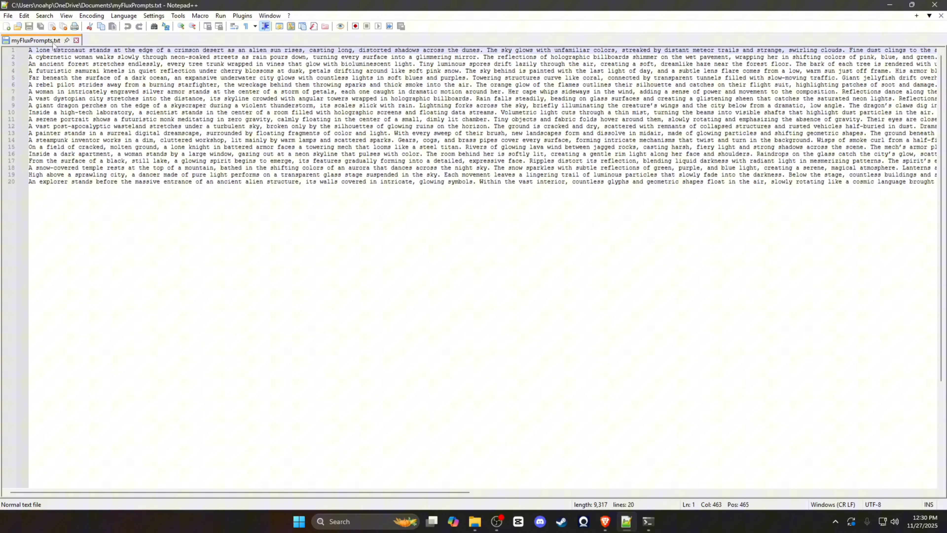
pyautogui.moveTo(24, 121)
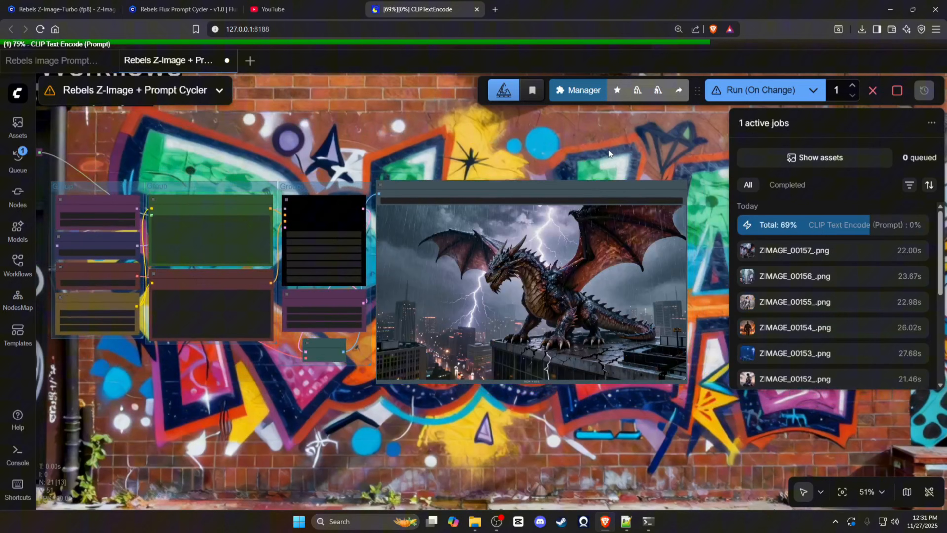
pyautogui.moveTo(897, 90)
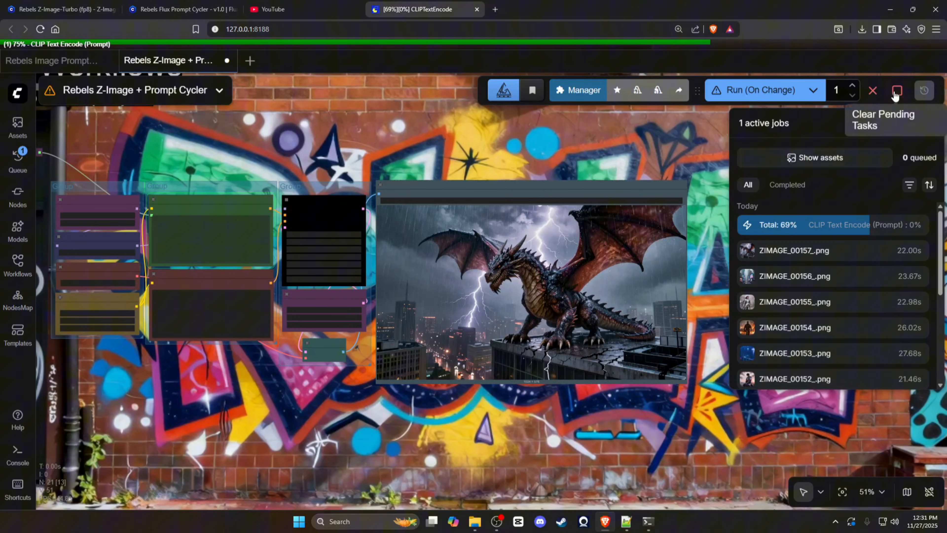
# Step: Switch to the Rebels Z-Image-Turbo (fp8) Civitai page
pyautogui.click(57, 9)
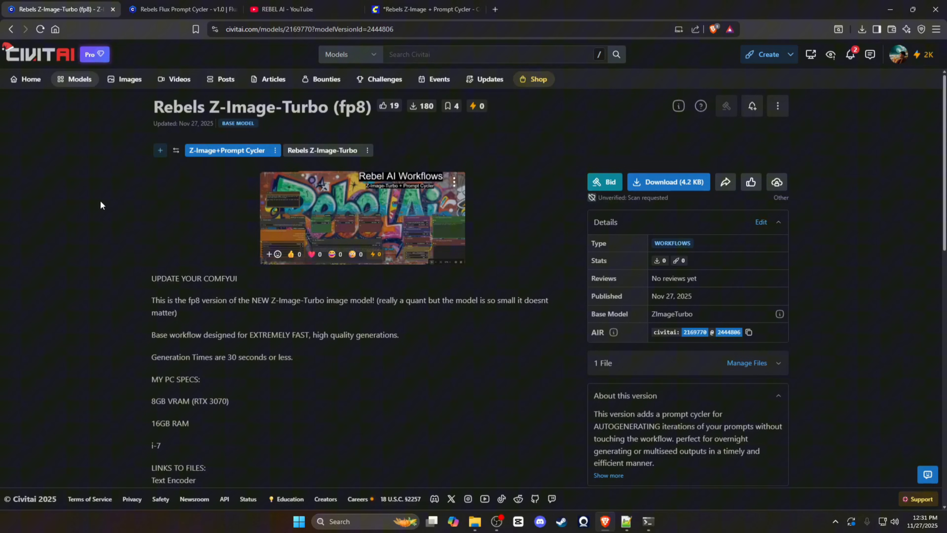
pyautogui.moveTo(79, 196)
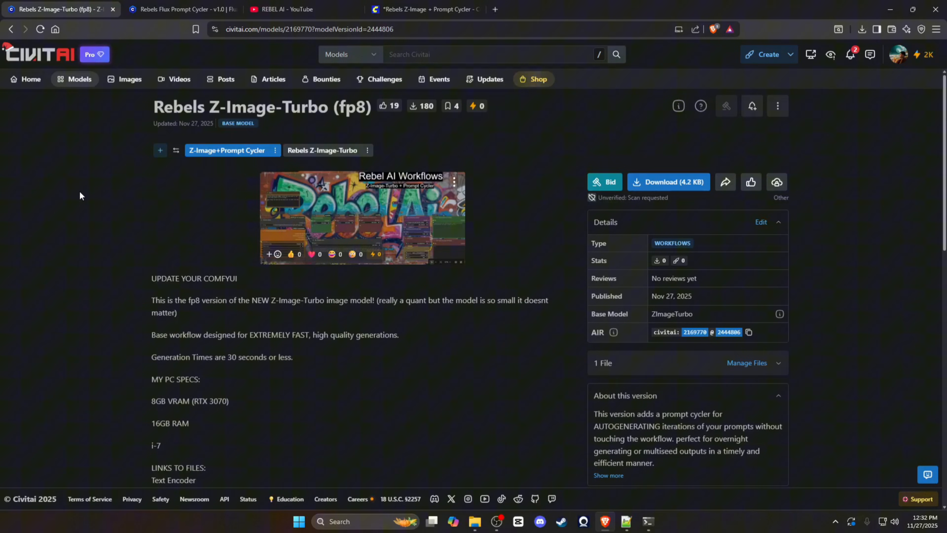
pyautogui.moveTo(180, 134)
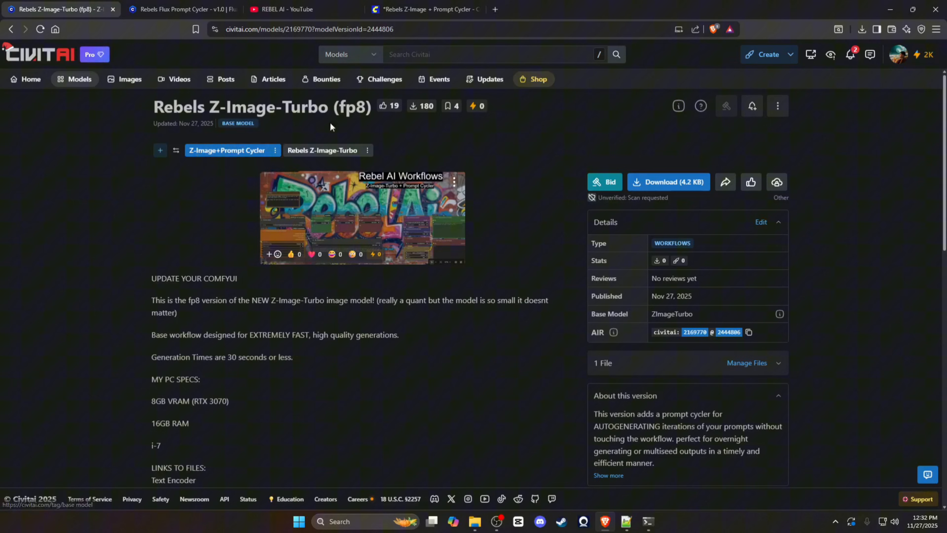
pyautogui.moveTo(447, 345)
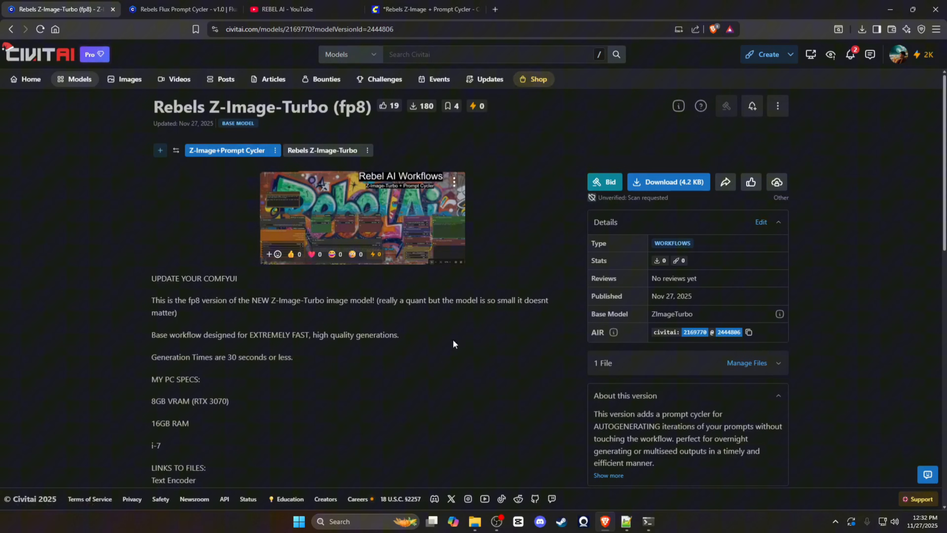
pyautogui.moveTo(172, 261)
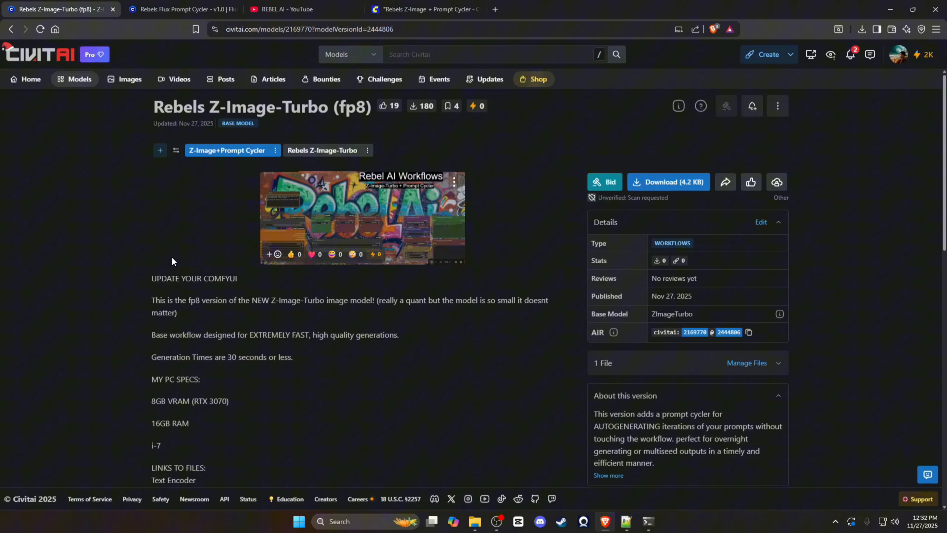